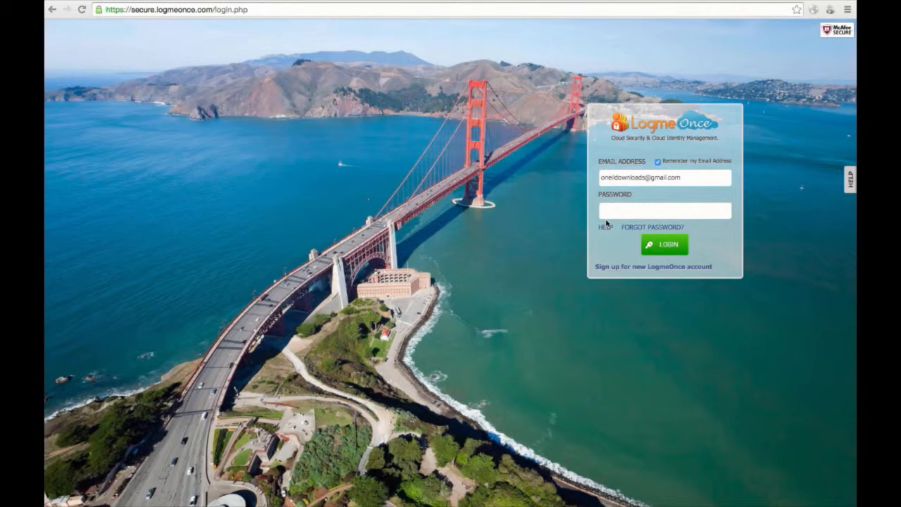
{"action": "mouse_move", "coordinate": [618, 222]}
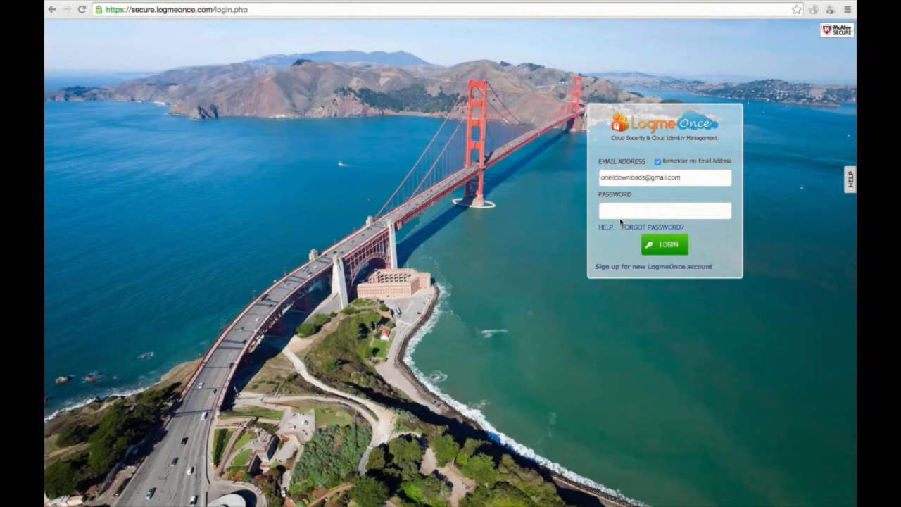
{"action": "mouse_move", "coordinate": [746, 69]}
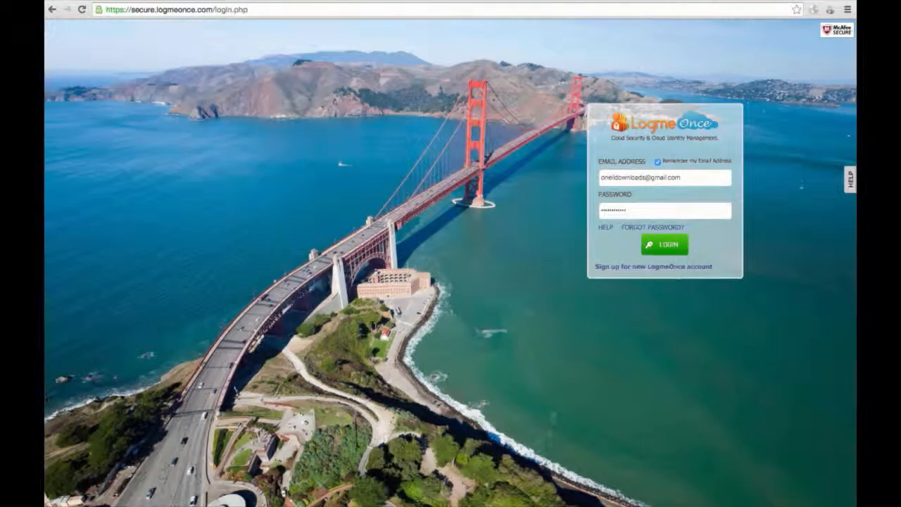
Sign in to the LogMeOnce account with the saved email and entered password.
{"action": "left_click", "coordinate": [662, 245]}
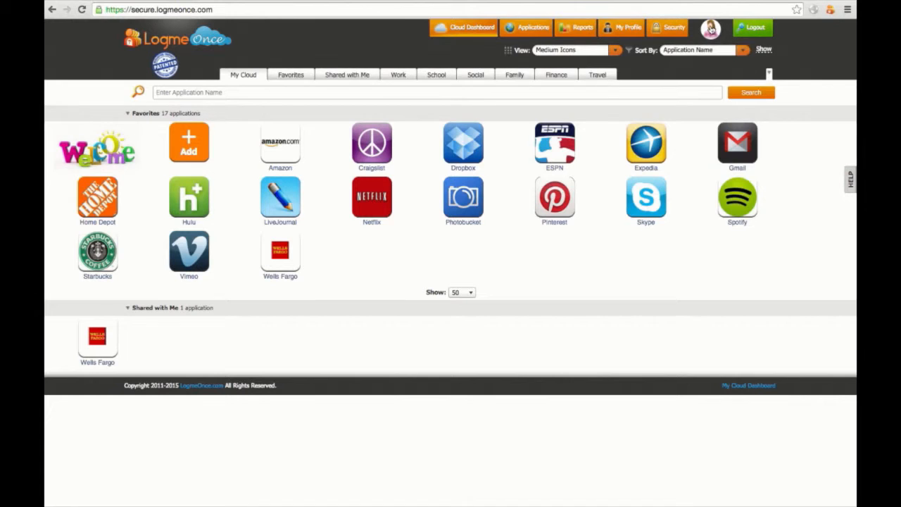
{"action": "left_click", "coordinate": [709, 28]}
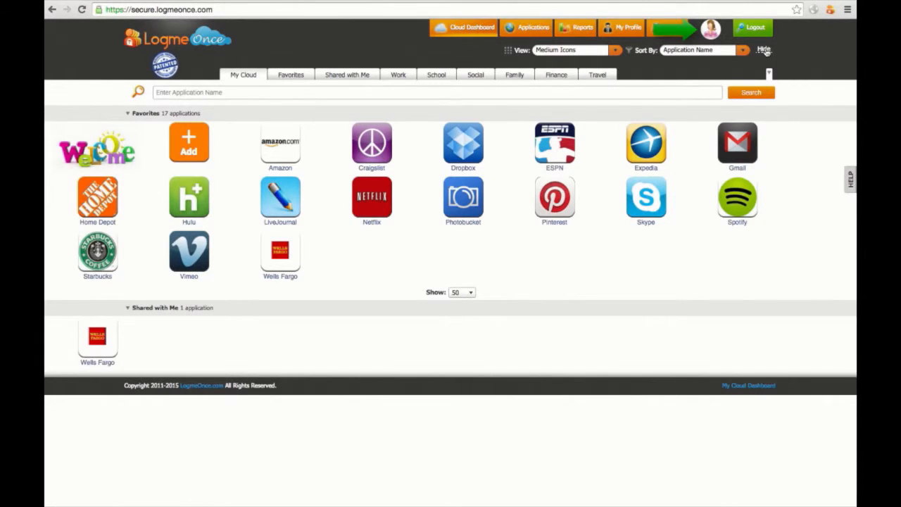
{"action": "left_click", "coordinate": [764, 51]}
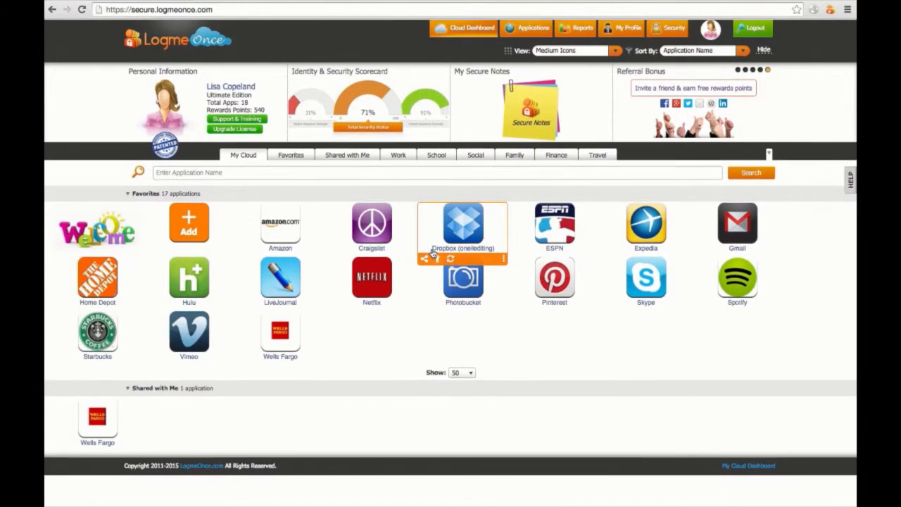
Drag Dropbox into the Work group and Skype into the Social group.
{"action": "left_click_drag", "start_coordinate": [461, 225], "coordinate": [387, 148]}
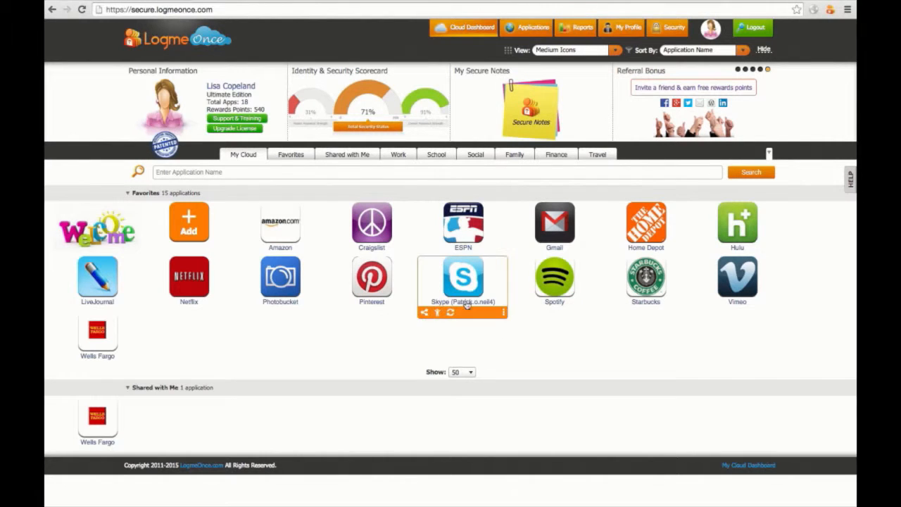
{"action": "left_click_drag", "start_coordinate": [462, 279], "coordinate": [408, 181]}
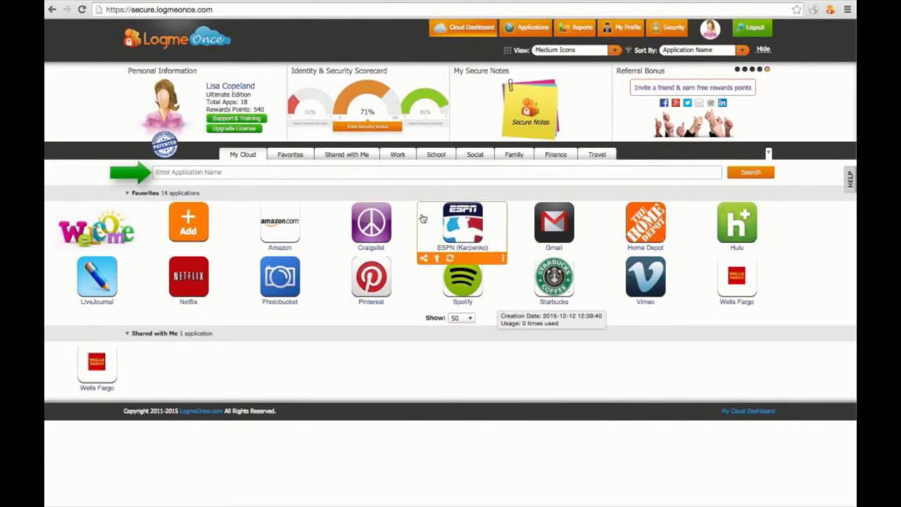
{"action": "left_click", "coordinate": [459, 318]}
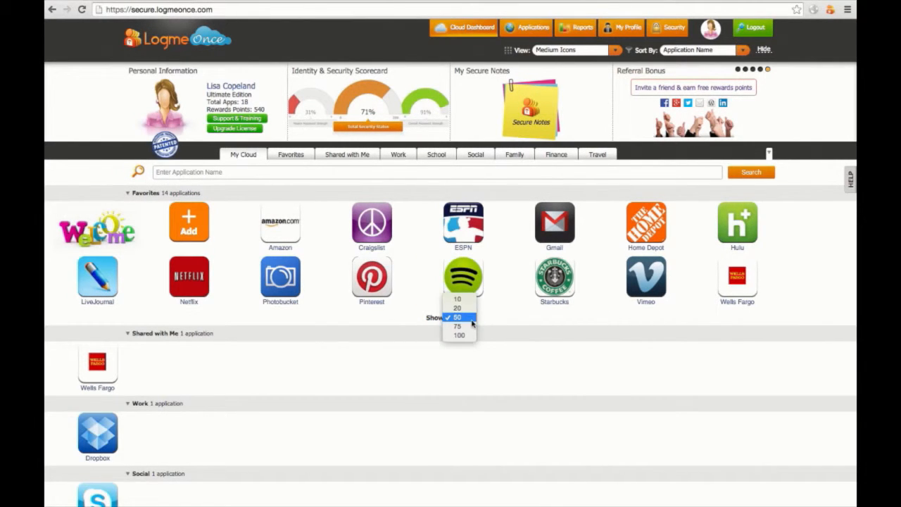
{"action": "left_click", "coordinate": [456, 307]}
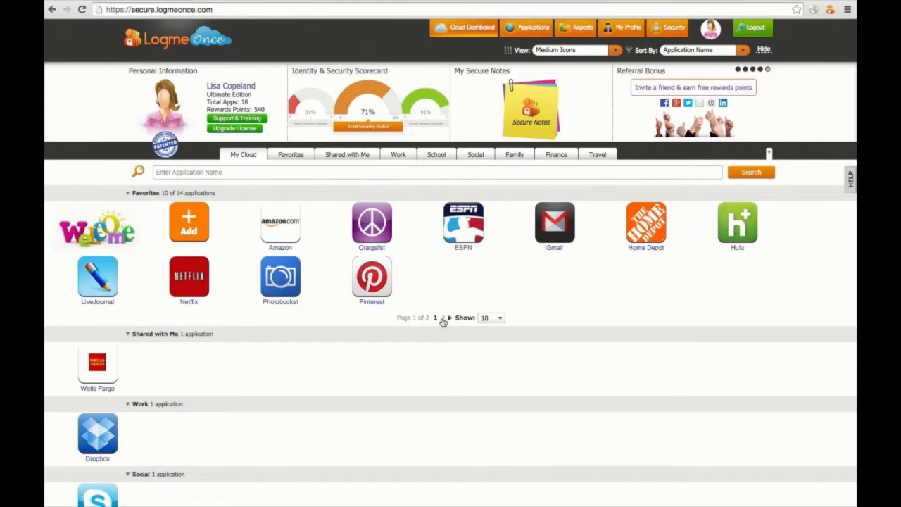
{"action": "left_click", "coordinate": [446, 319]}
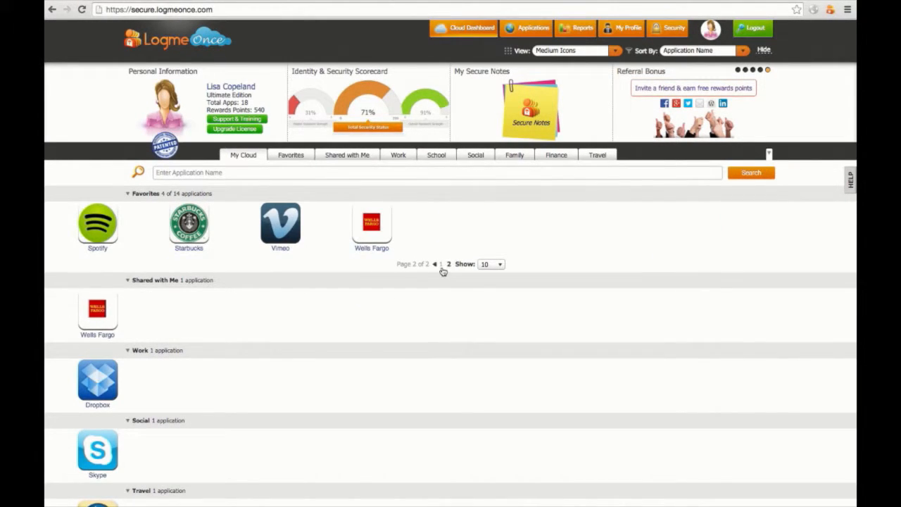
{"action": "left_click", "coordinate": [490, 265]}
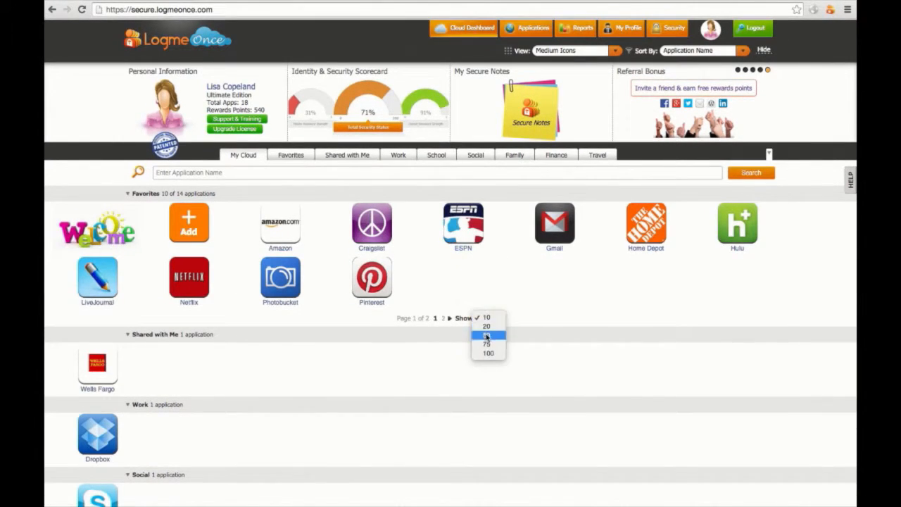
{"action": "left_click", "coordinate": [487, 334]}
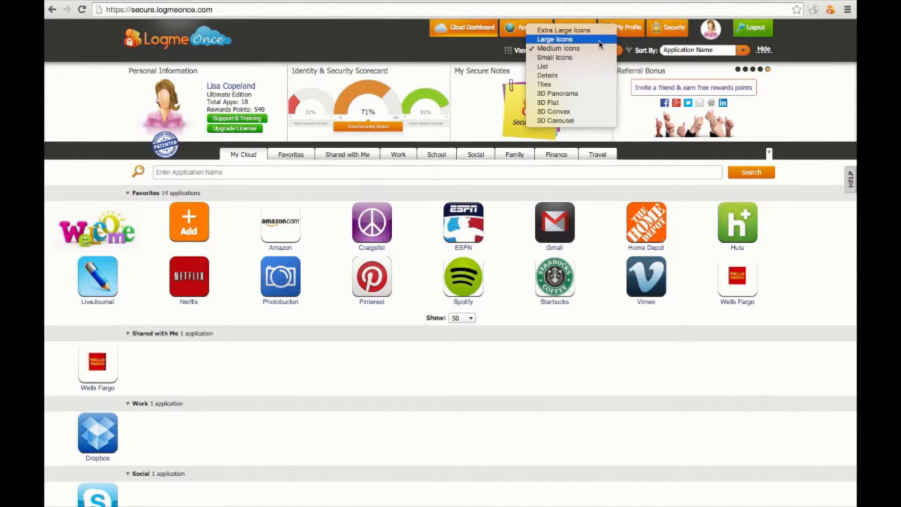
Switch the app layout to Large Icons, then 3D Panorama, then back to Medium Icons.
{"action": "left_click", "coordinate": [560, 39]}
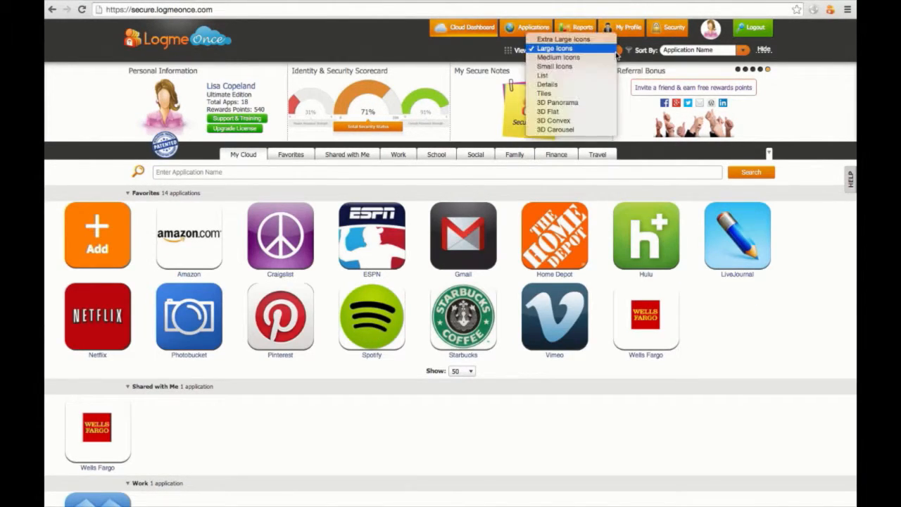
{"action": "left_click", "coordinate": [554, 66]}
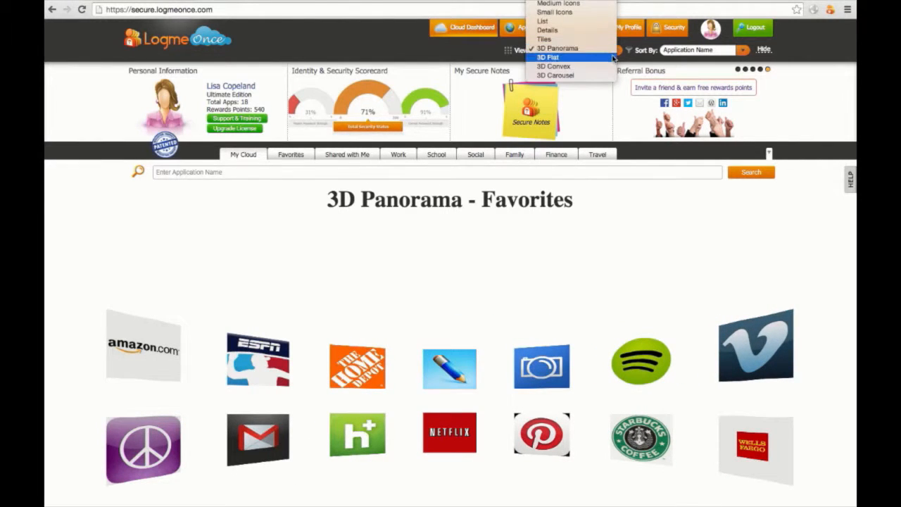
{"action": "left_click", "coordinate": [548, 56]}
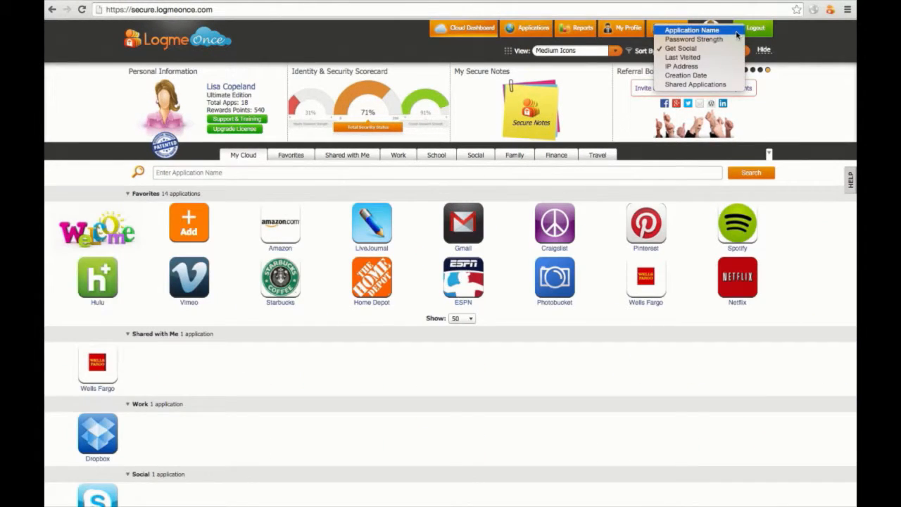
Sort the favourite applications alphabetically by Application Name.
{"action": "left_click", "coordinate": [693, 29]}
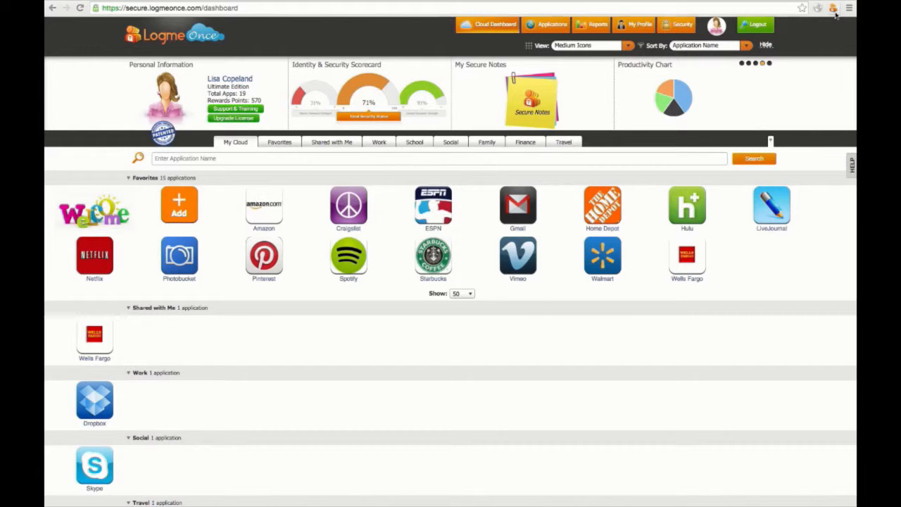
{"action": "left_click", "coordinate": [833, 8]}
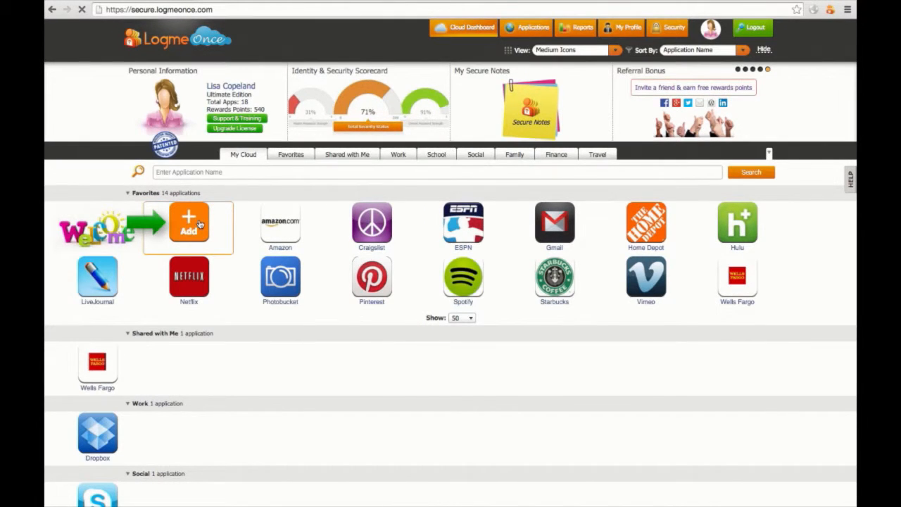
Page through the app catalog to page 4 and add Walmart as a new app.
{"action": "left_click", "coordinate": [189, 223]}
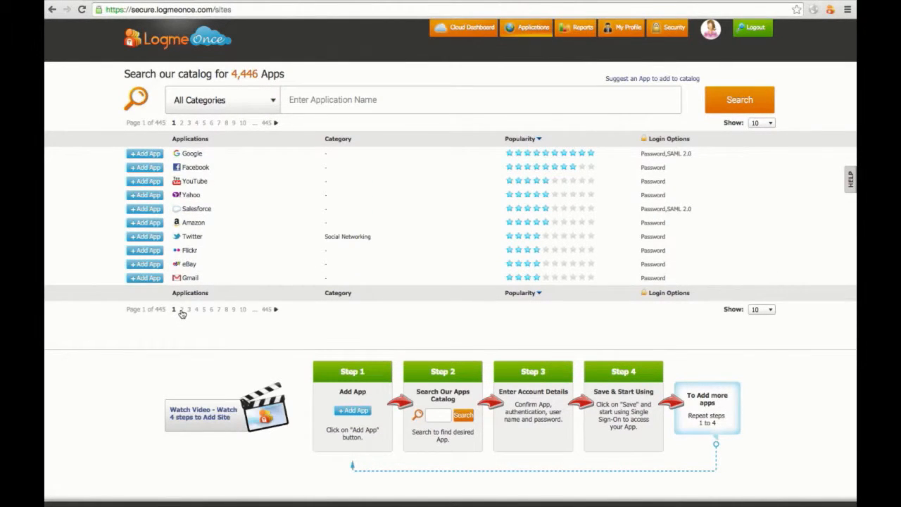
{"action": "left_click", "coordinate": [183, 310]}
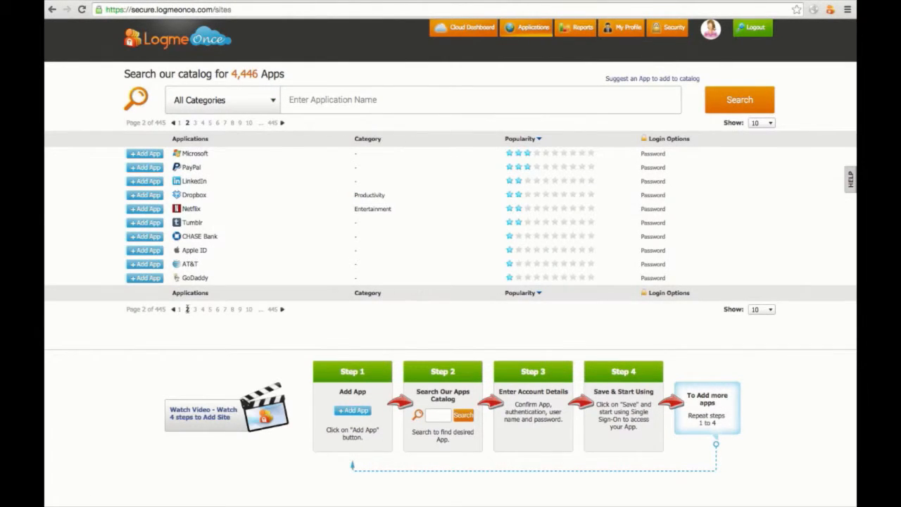
{"action": "left_click", "coordinate": [194, 122]}
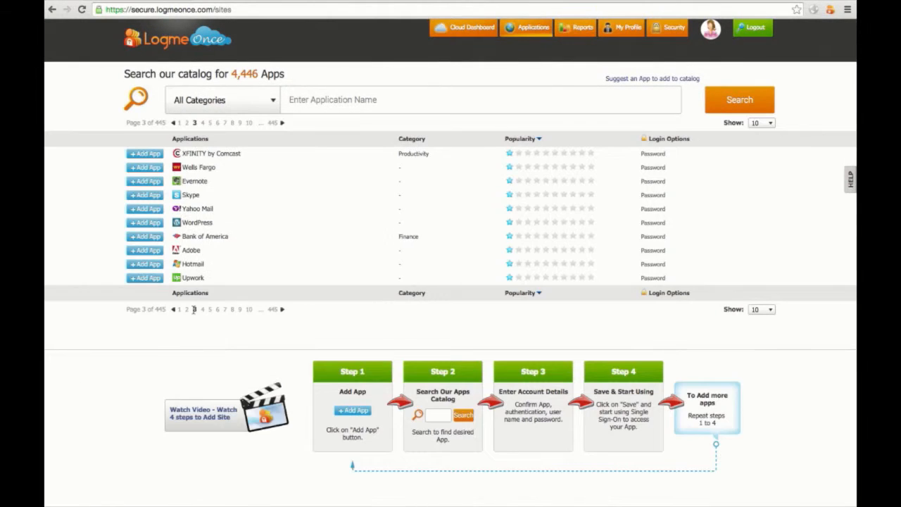
{"action": "mouse_move", "coordinate": [195, 307]}
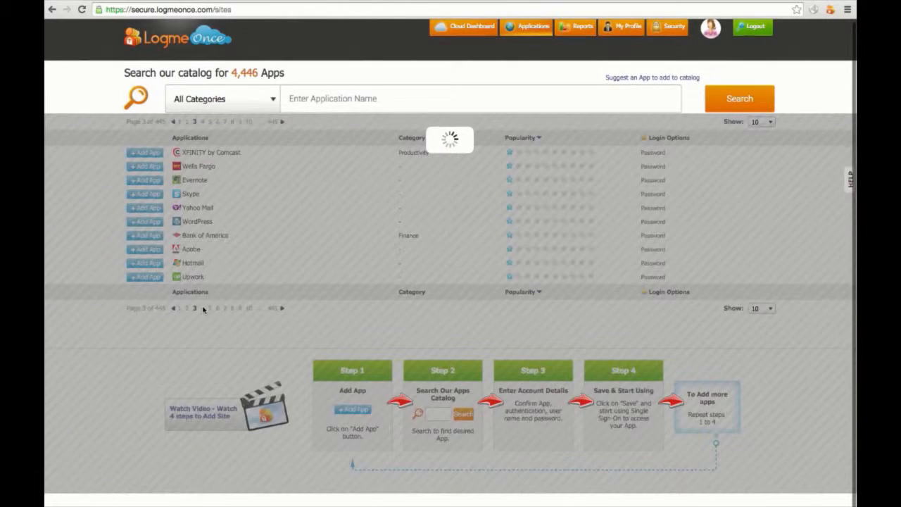
{"action": "left_click", "coordinate": [203, 309]}
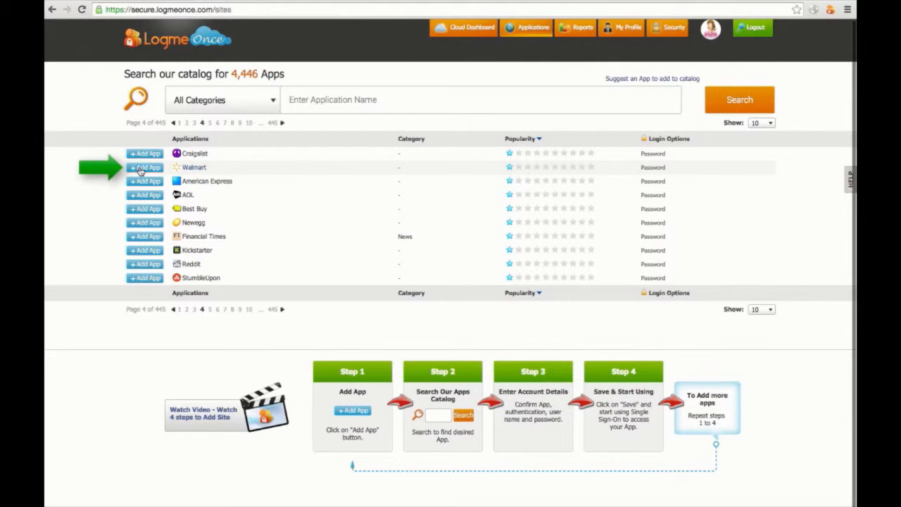
{"action": "left_click", "coordinate": [143, 166]}
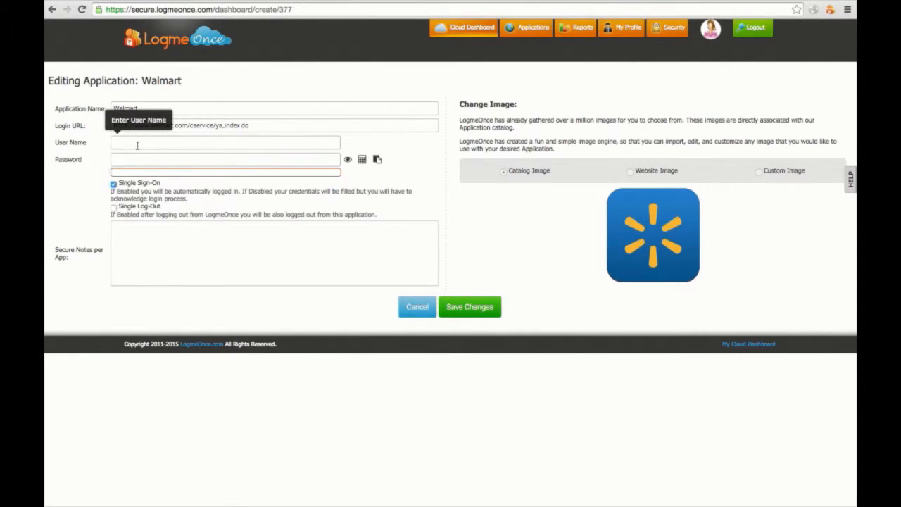
{"action": "type", "text": "Oneiledown"}
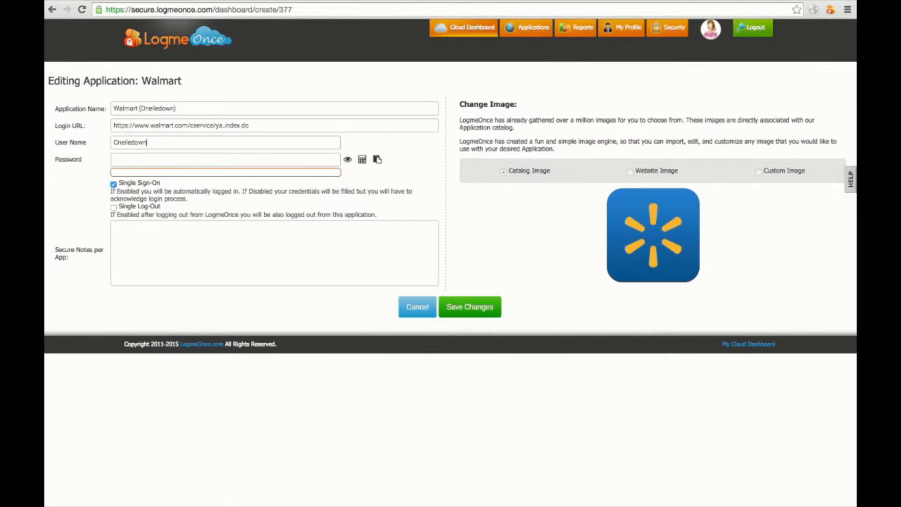
{"action": "left_click", "coordinate": [225, 159]}
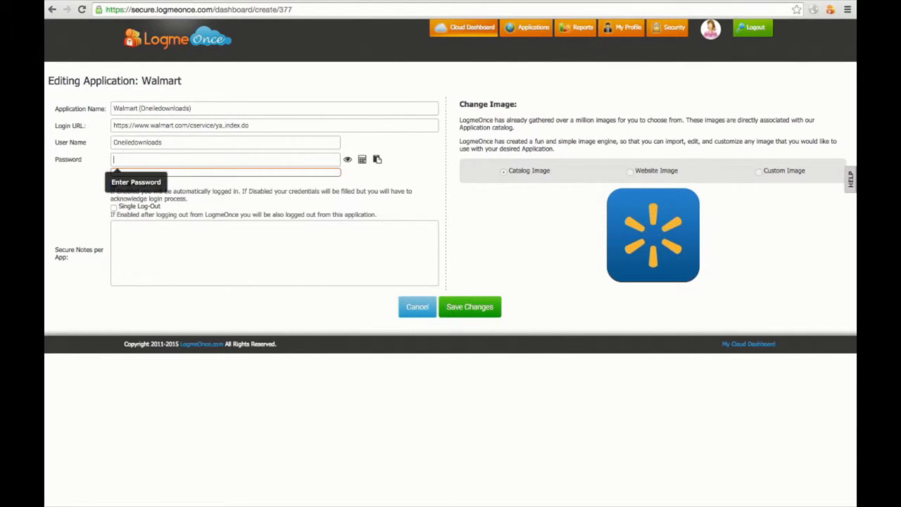
{"action": "type", "text": "••••••"}
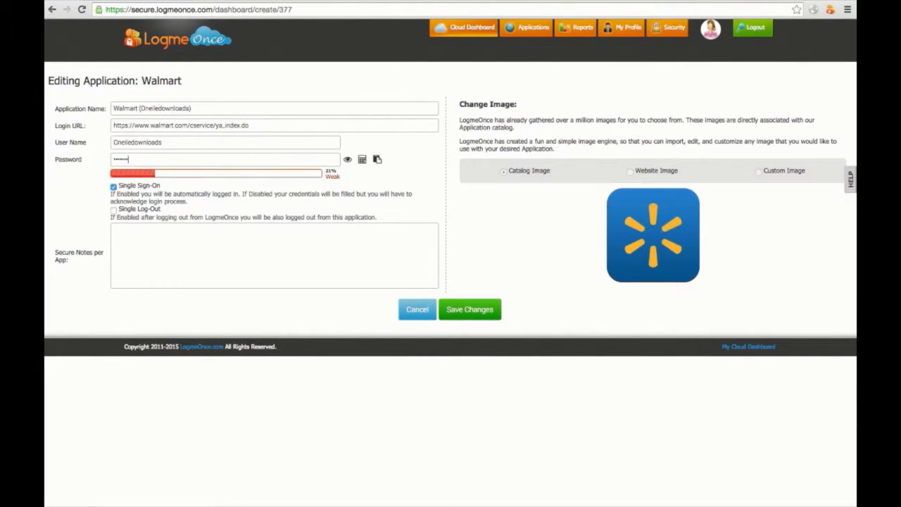
{"action": "mouse_move", "coordinate": [482, 315]}
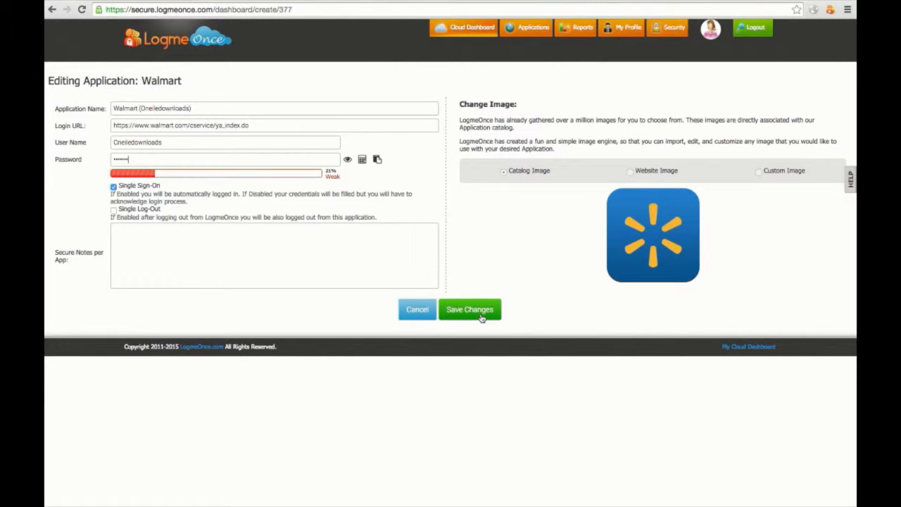
{"action": "left_click", "coordinate": [470, 310]}
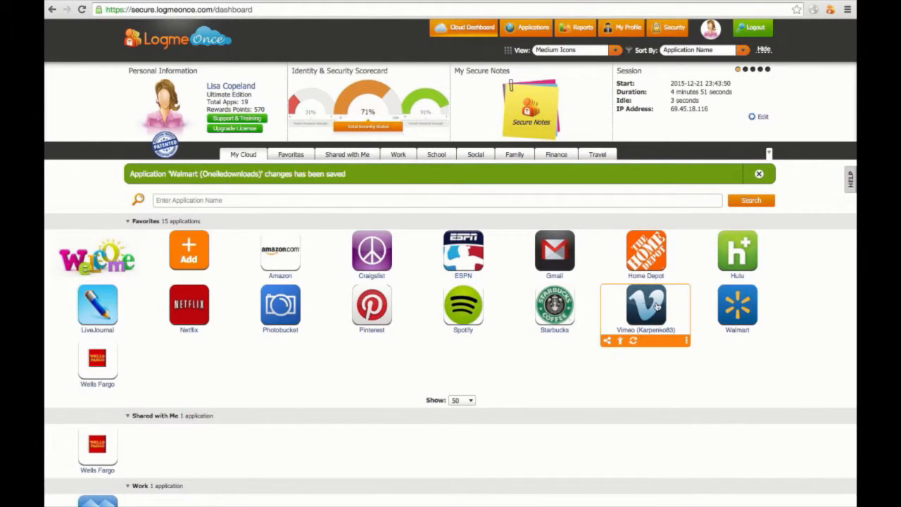
{"action": "mouse_move", "coordinate": [768, 376]}
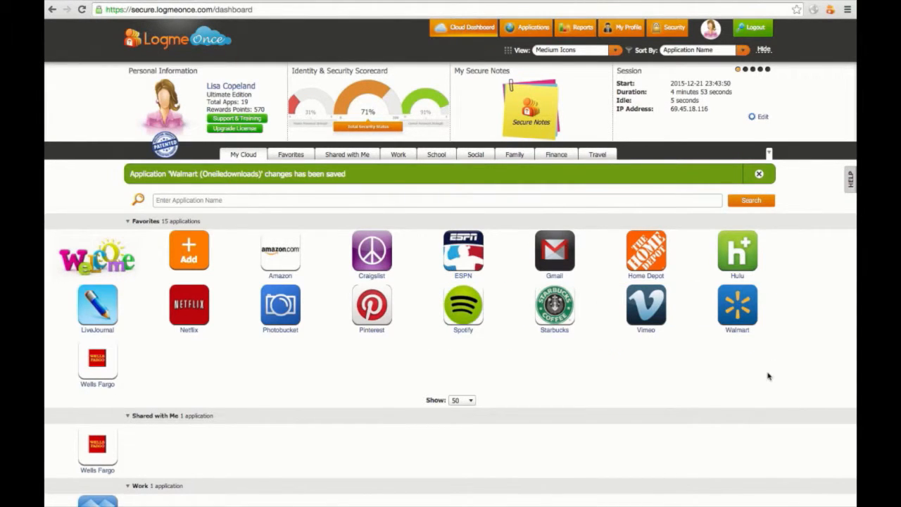
{"action": "mouse_move", "coordinate": [737, 310]}
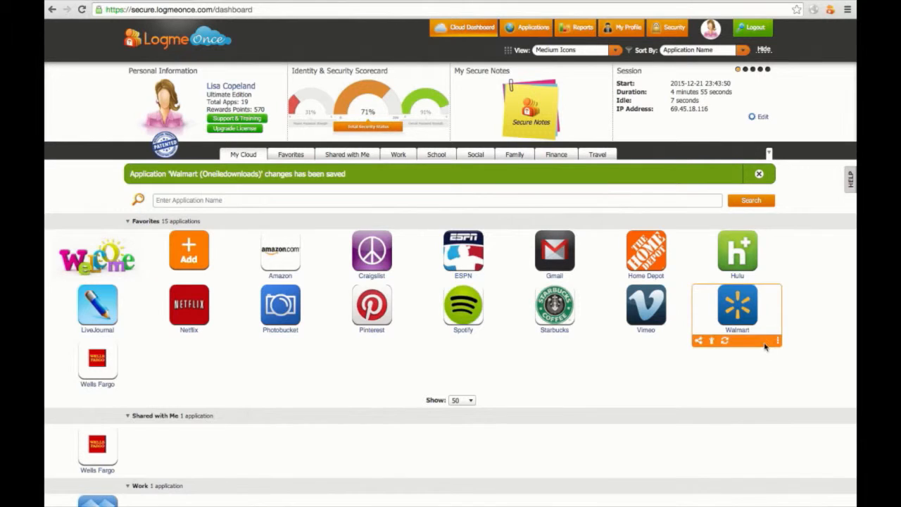
{"action": "mouse_move", "coordinate": [767, 364]}
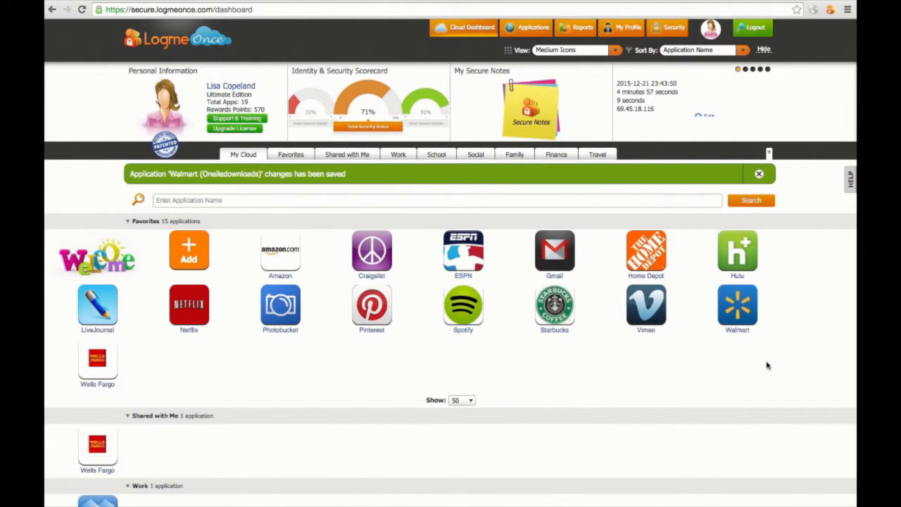